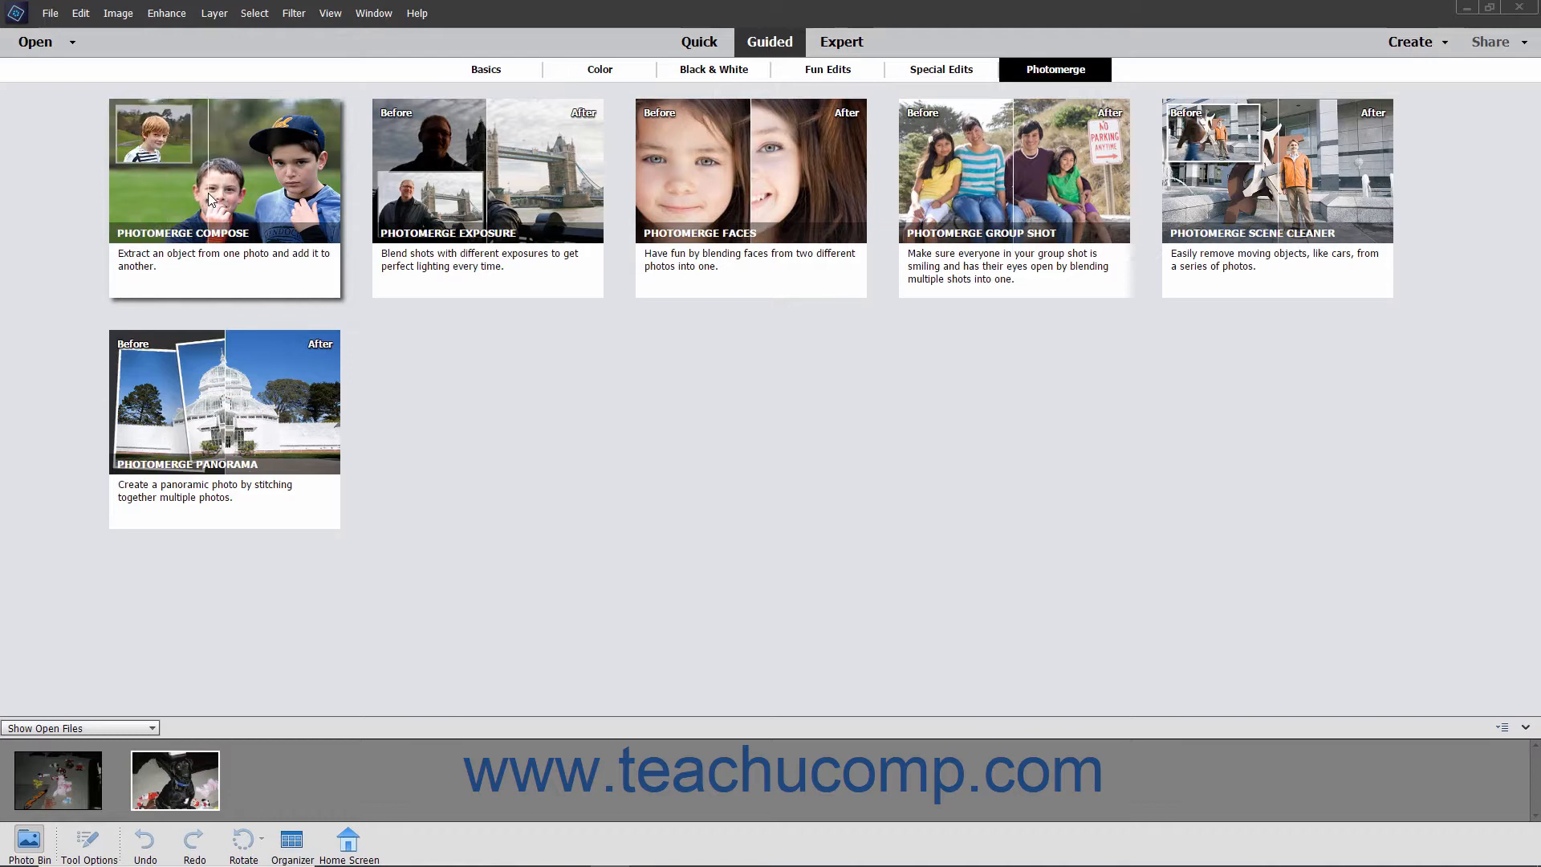
mouse_move(374, 207)
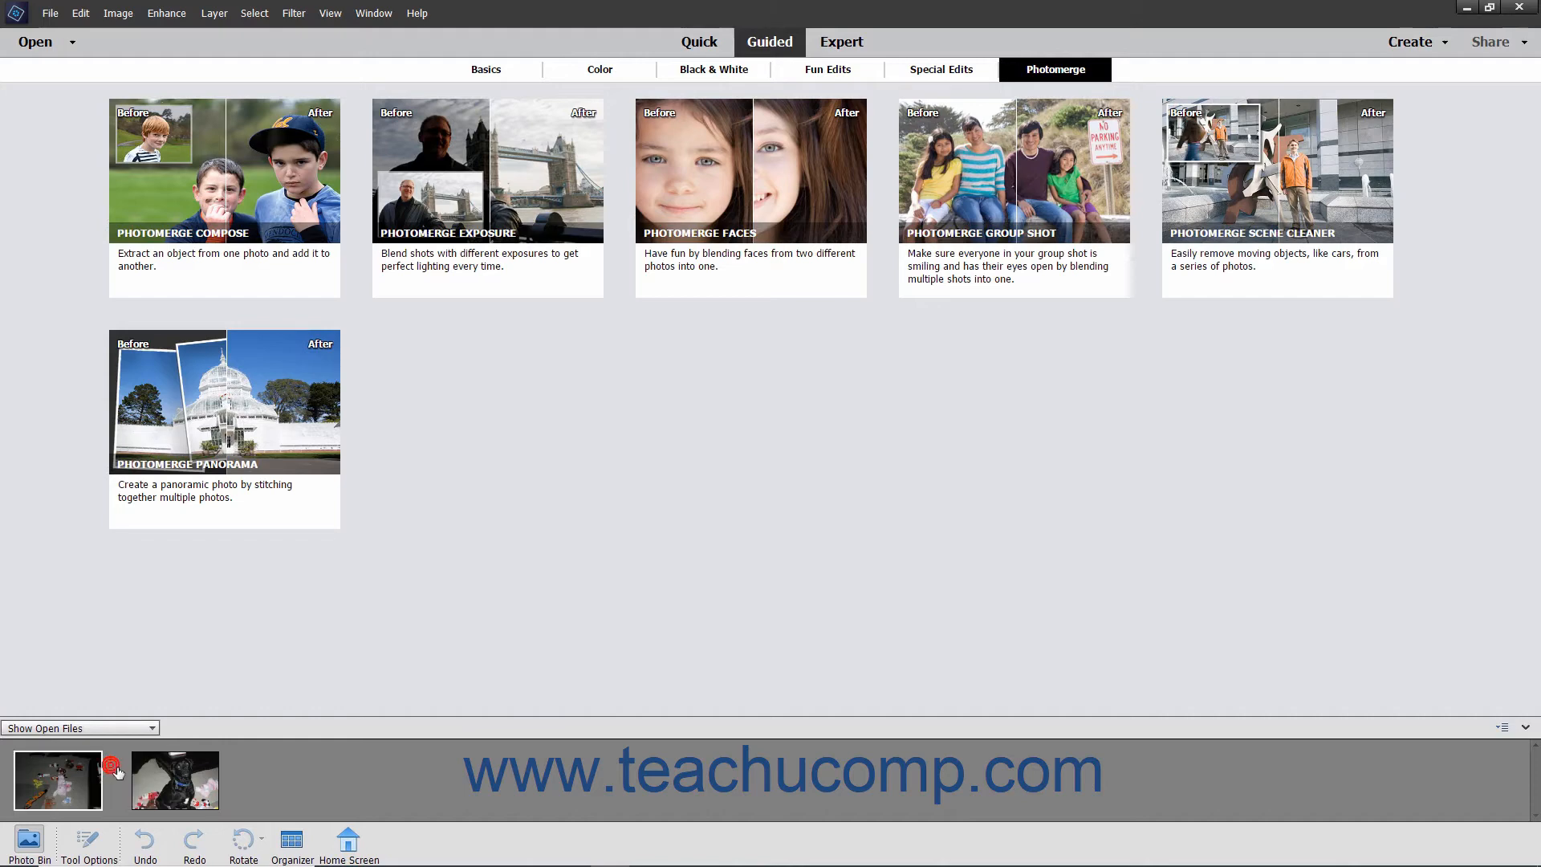
mouse_move(557, 370)
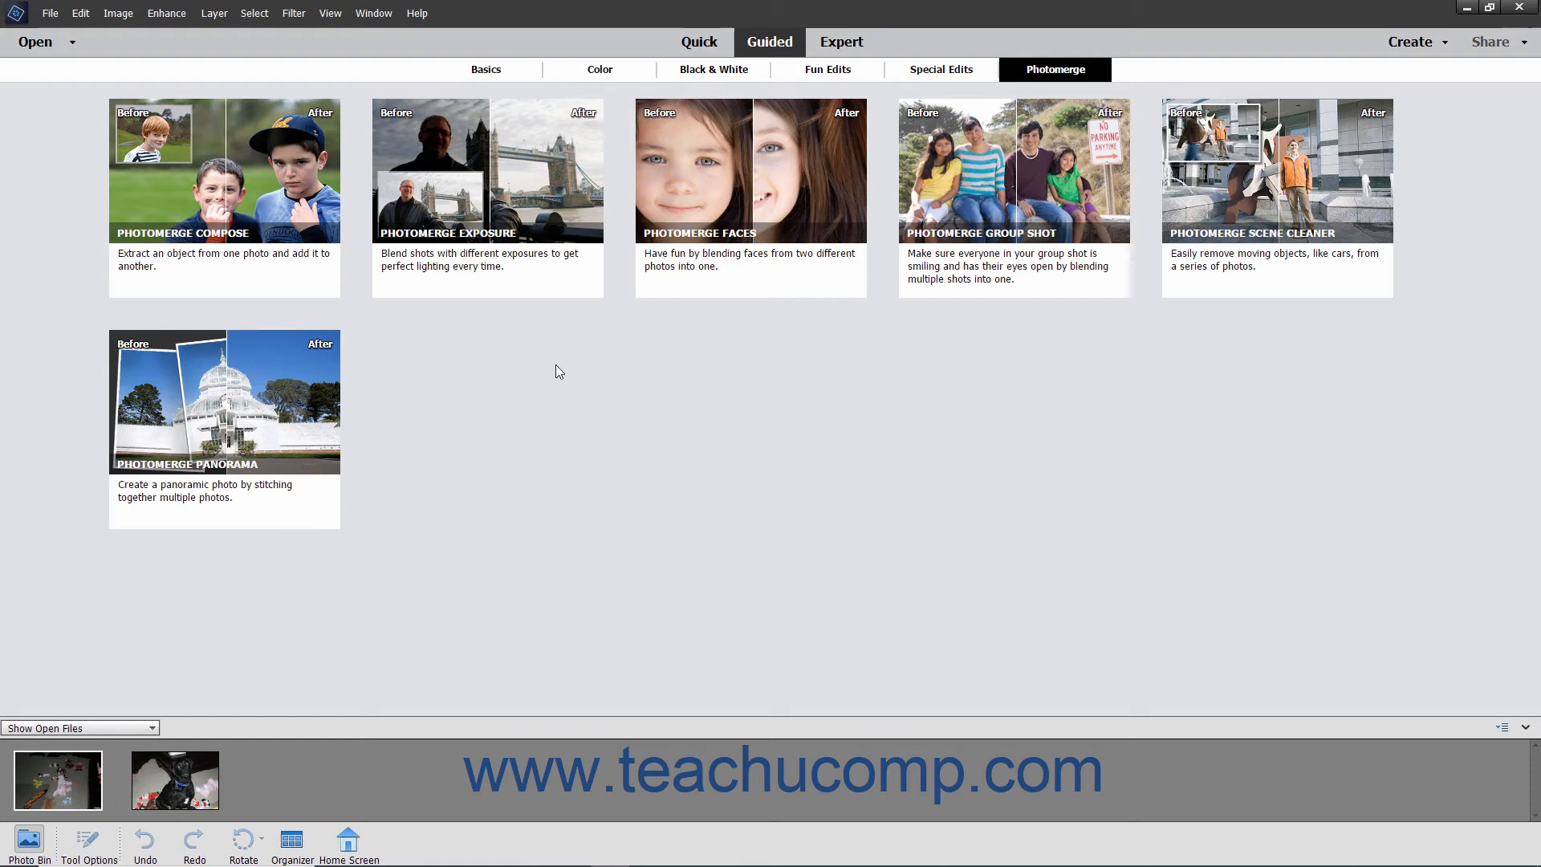
Switch to the Organizer catalog showing all media, including the dog and toy photos
click(769, 42)
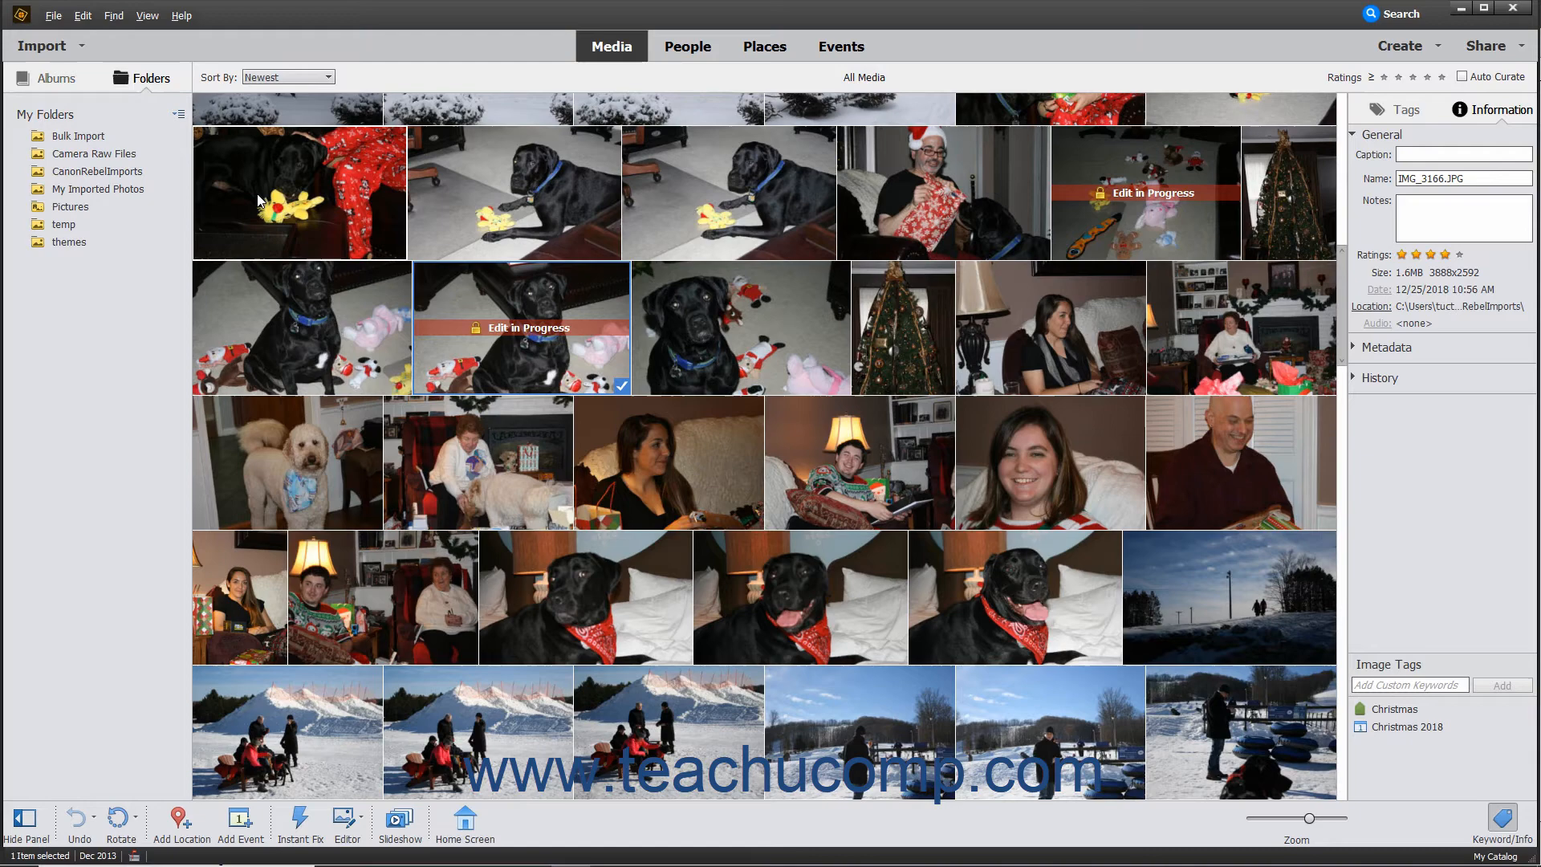
Bring up the Edit menu commands that include Photomerge Compose
click(82, 14)
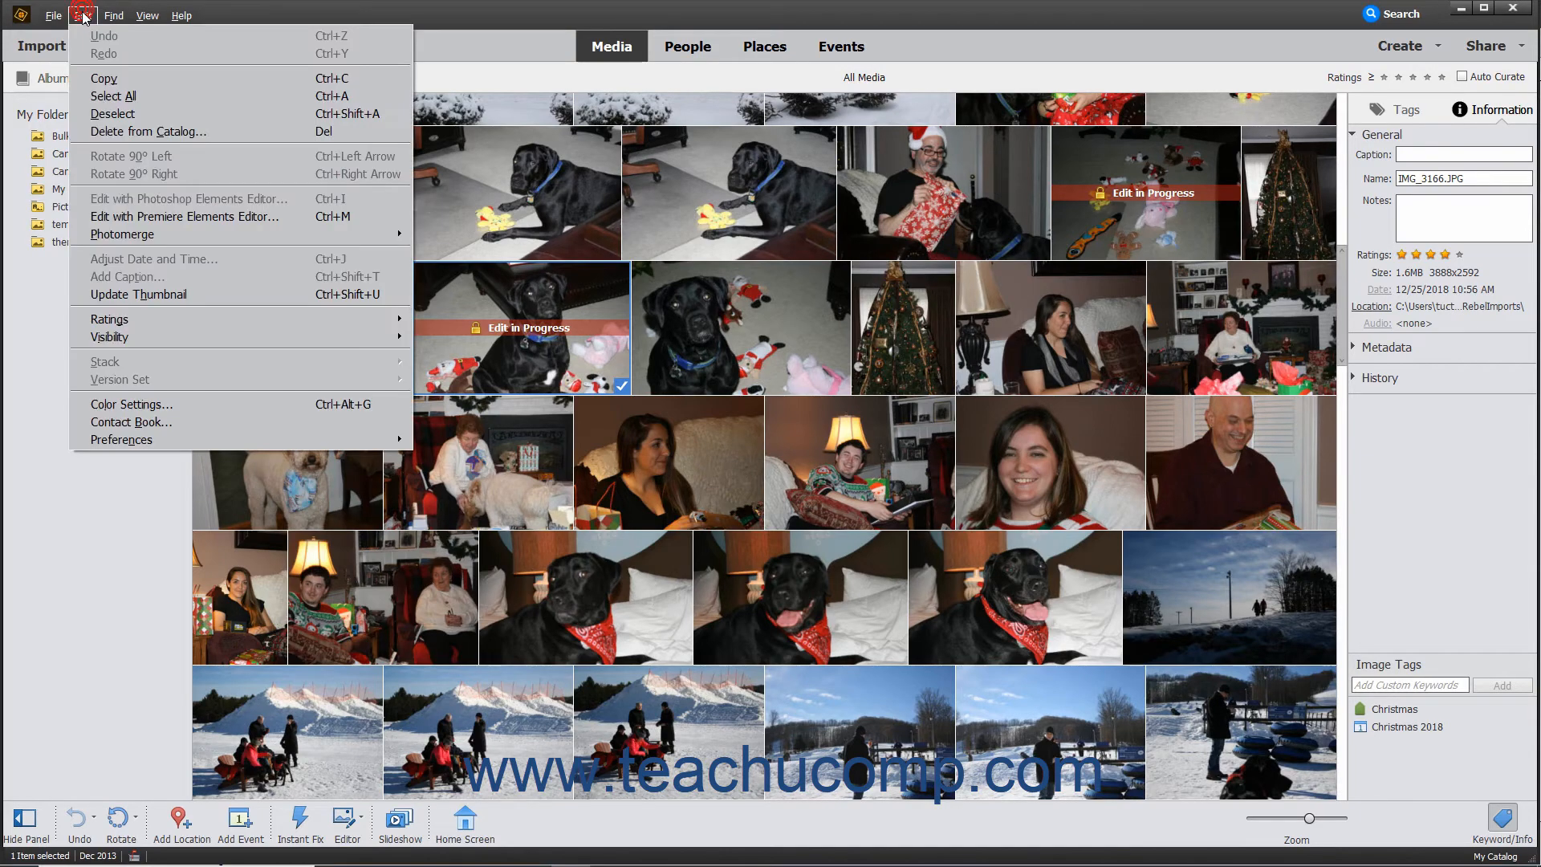
mouse_move(122, 235)
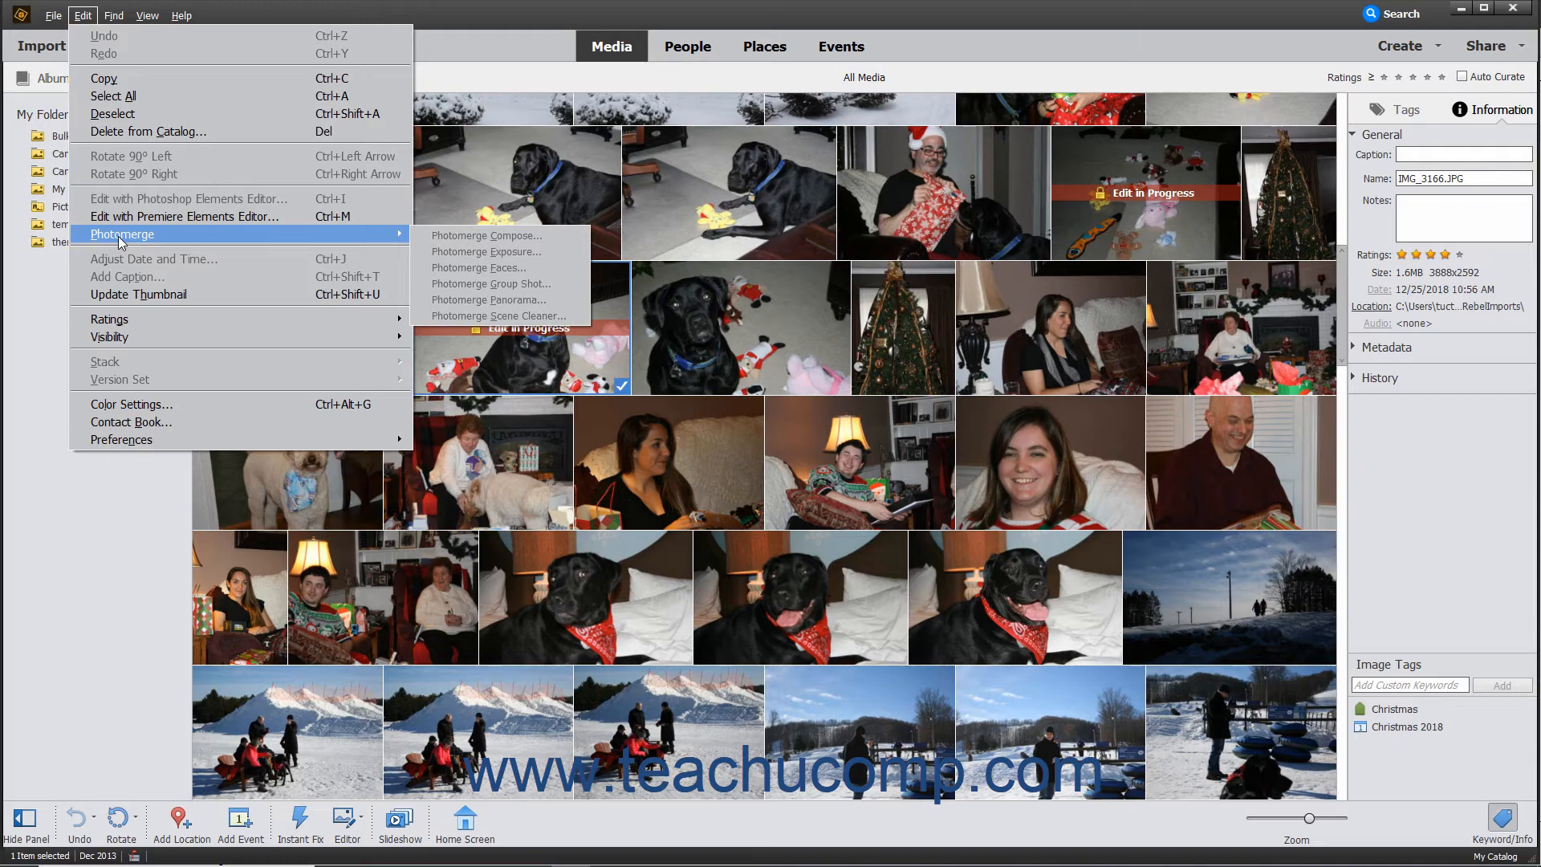
mouse_move(467, 244)
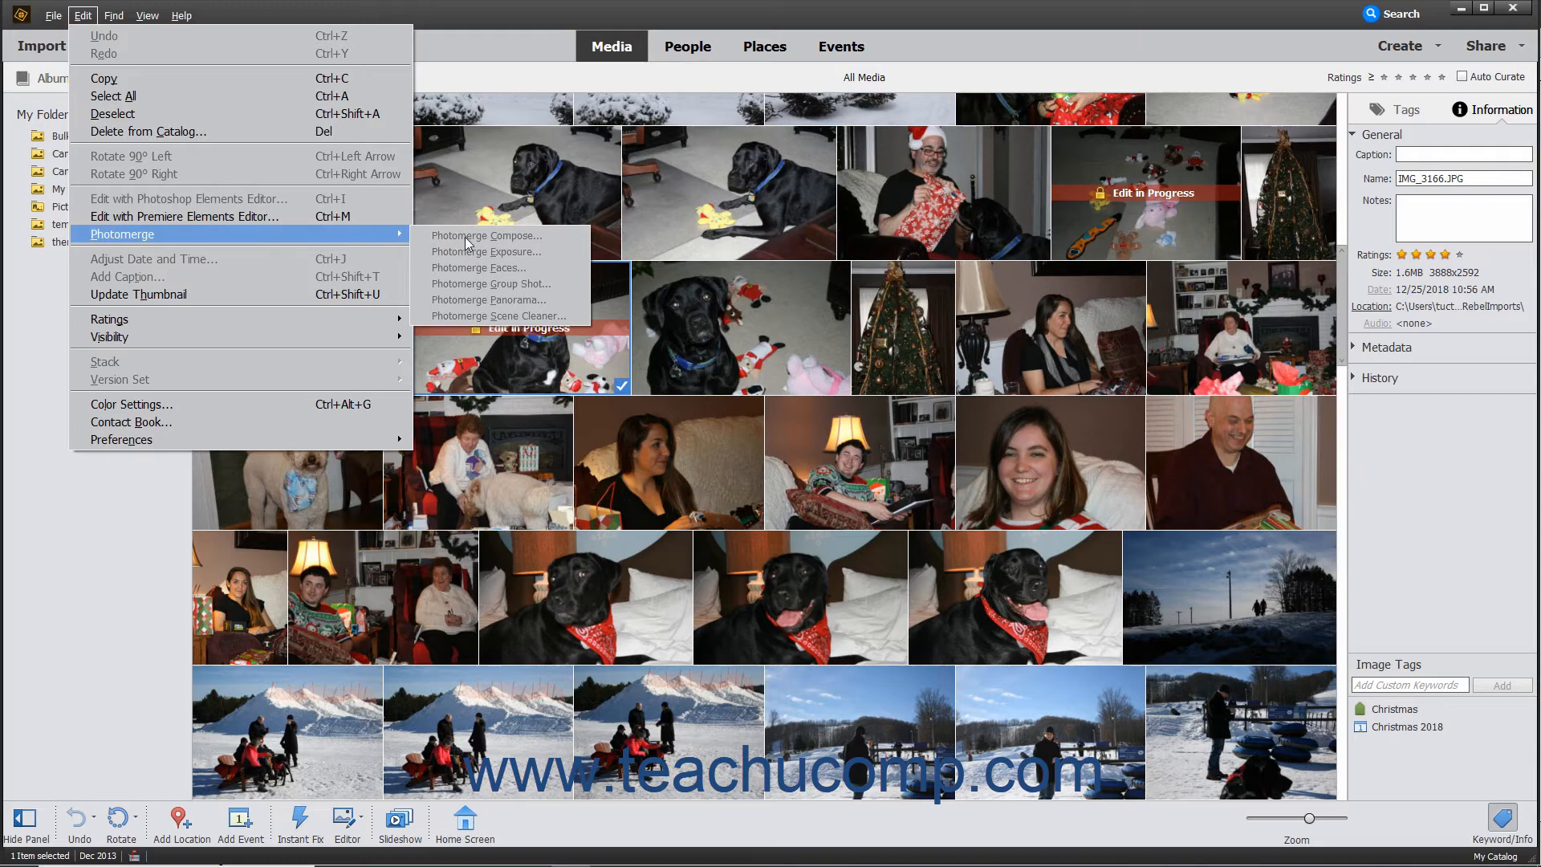
mouse_move(469, 295)
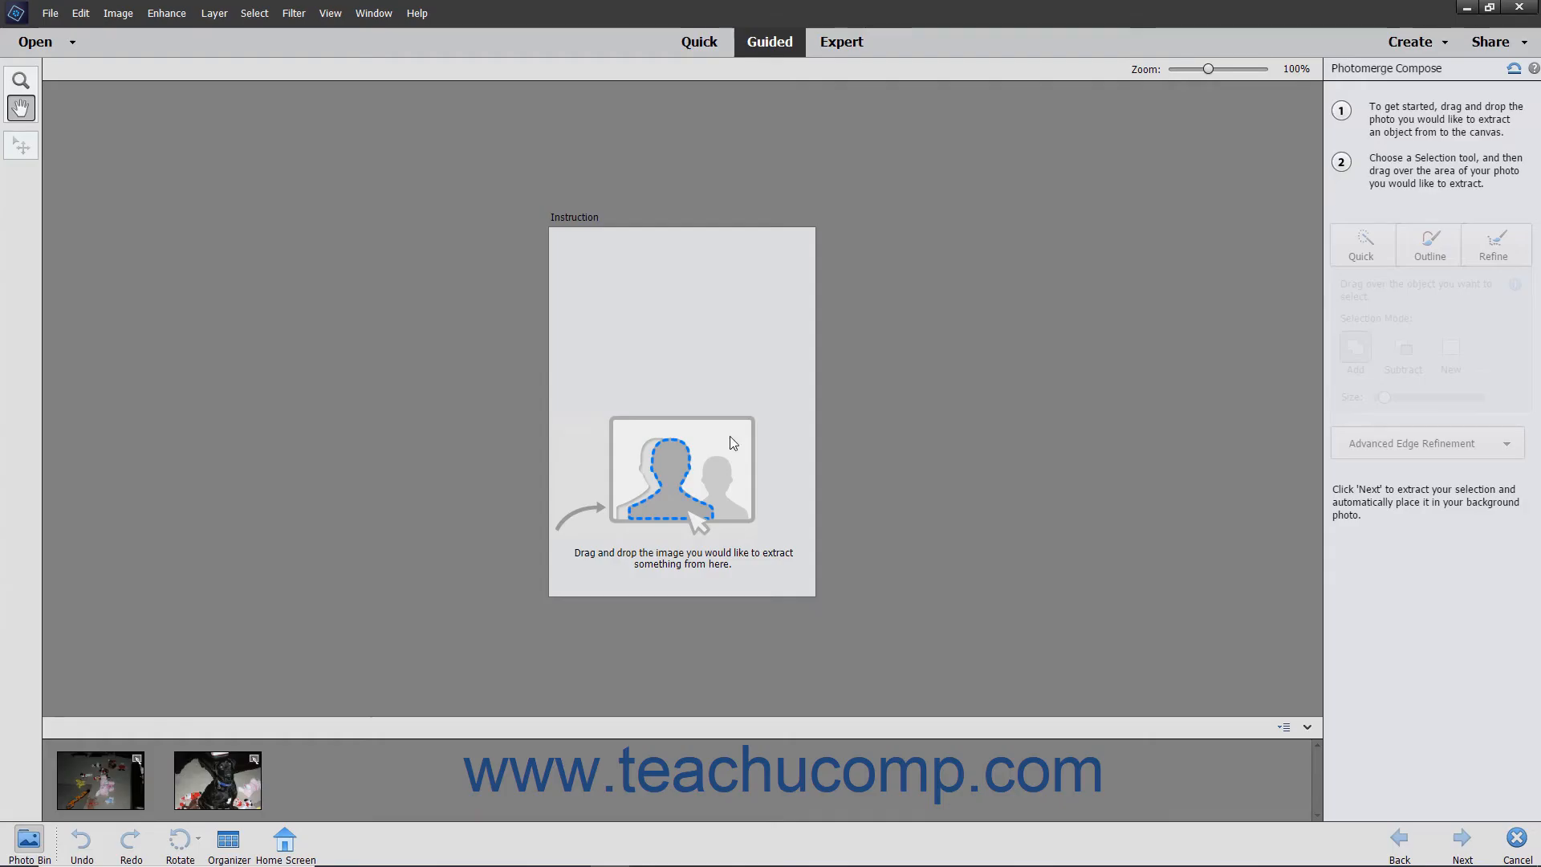
mouse_move(1222, 321)
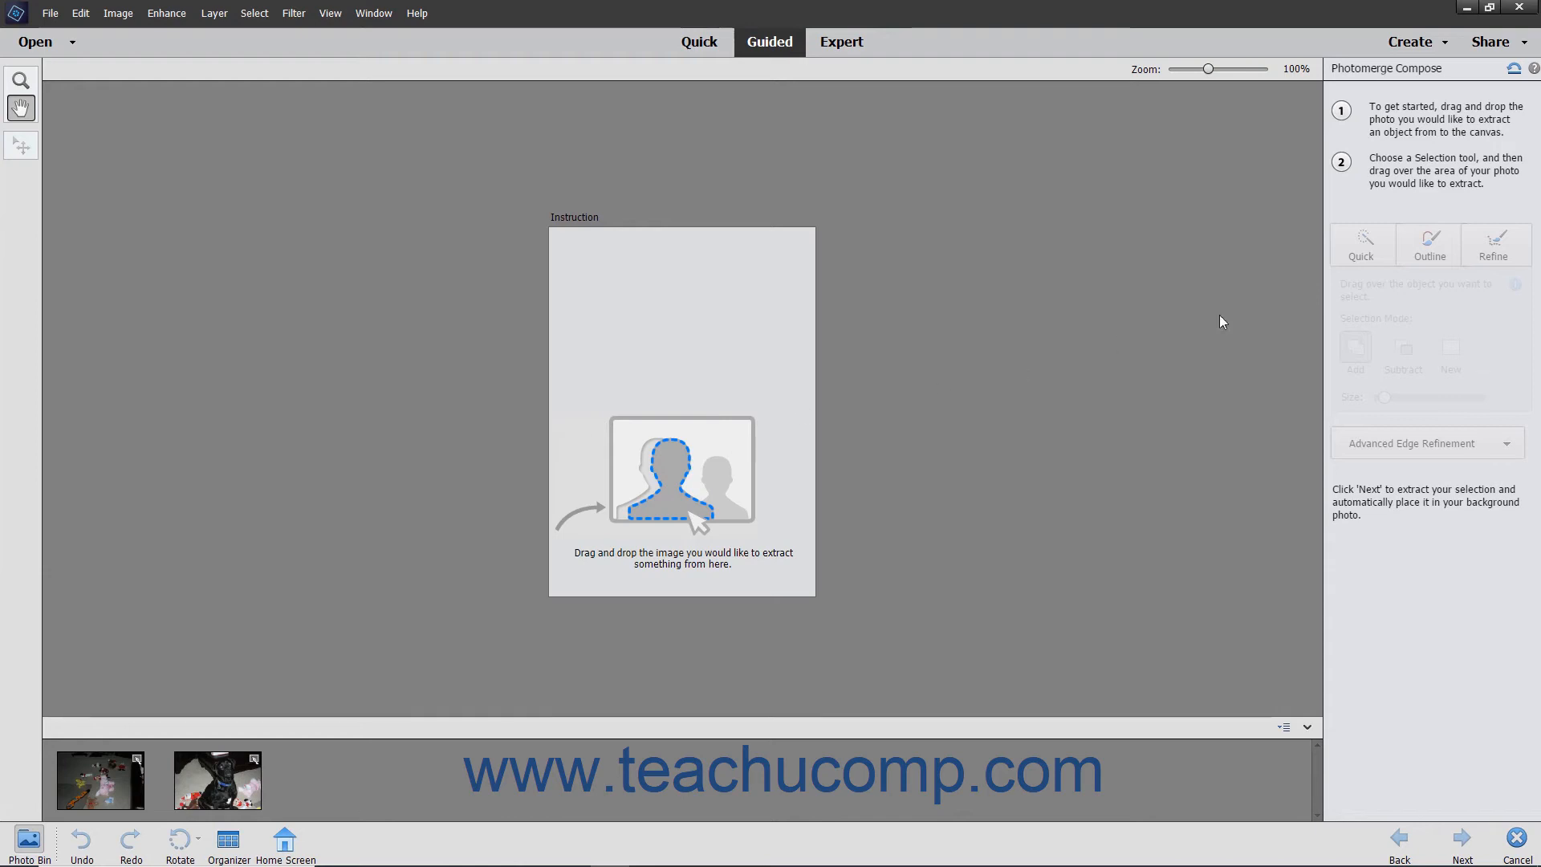
mouse_move(1431, 422)
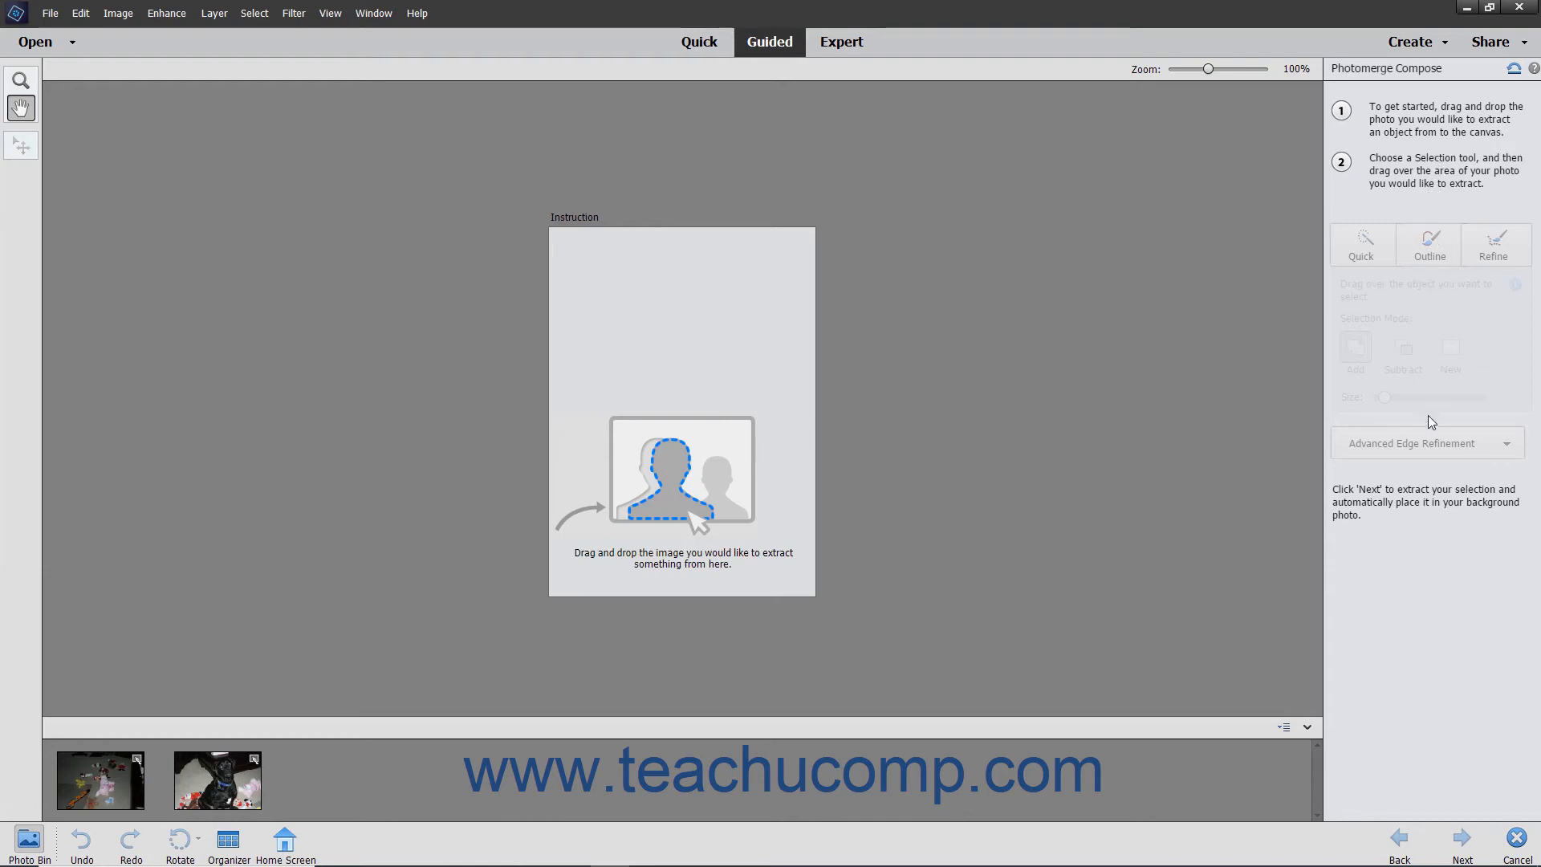
mouse_move(1153, 344)
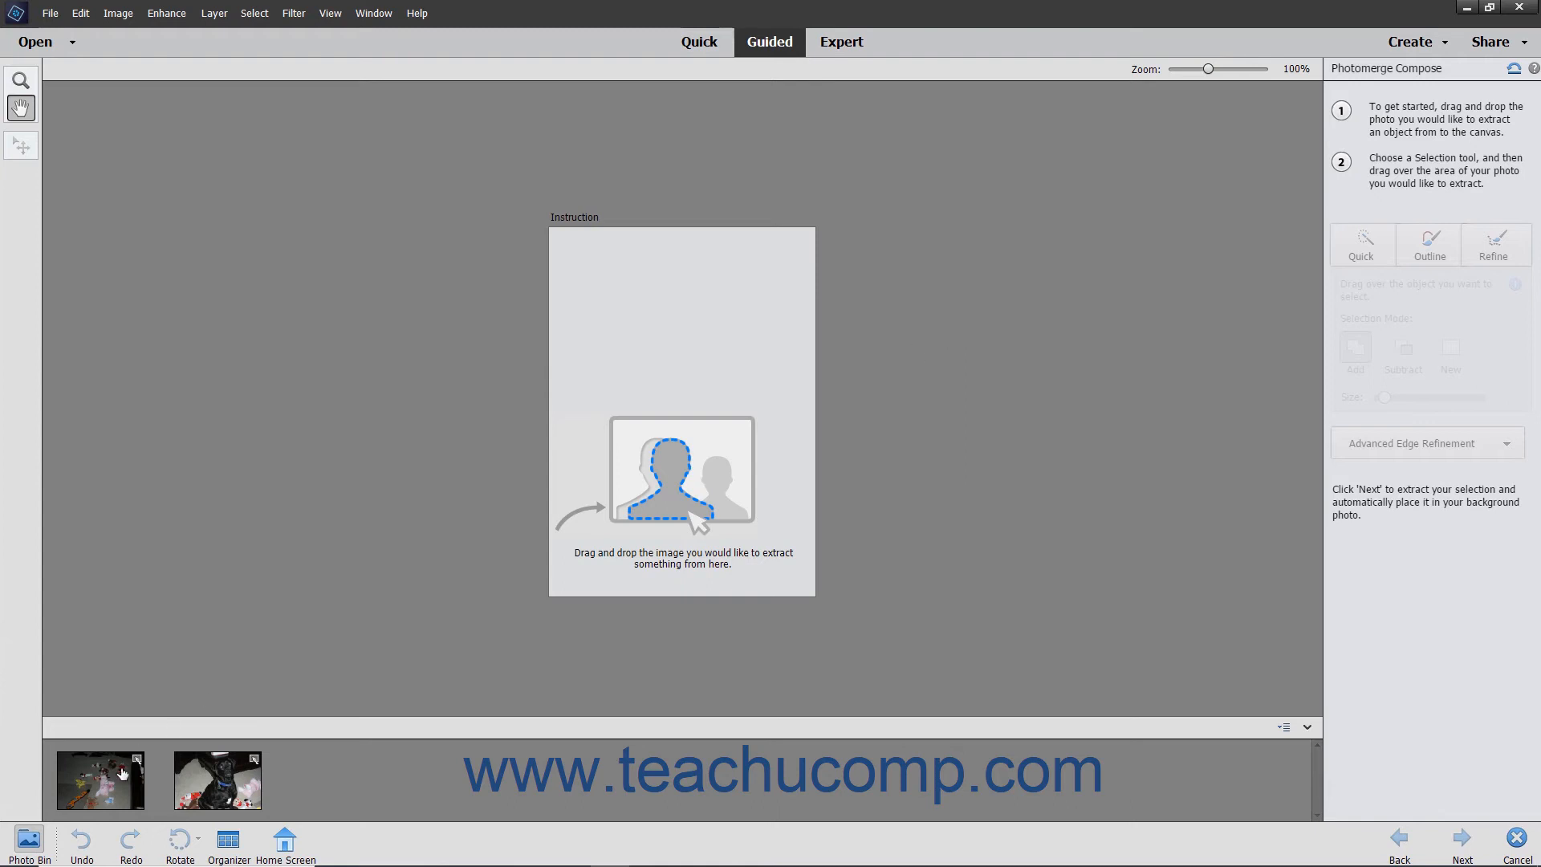
Load the toys photo as source and choose Quick selection for the yellow plush toy
drag(100, 779, 524, 532)
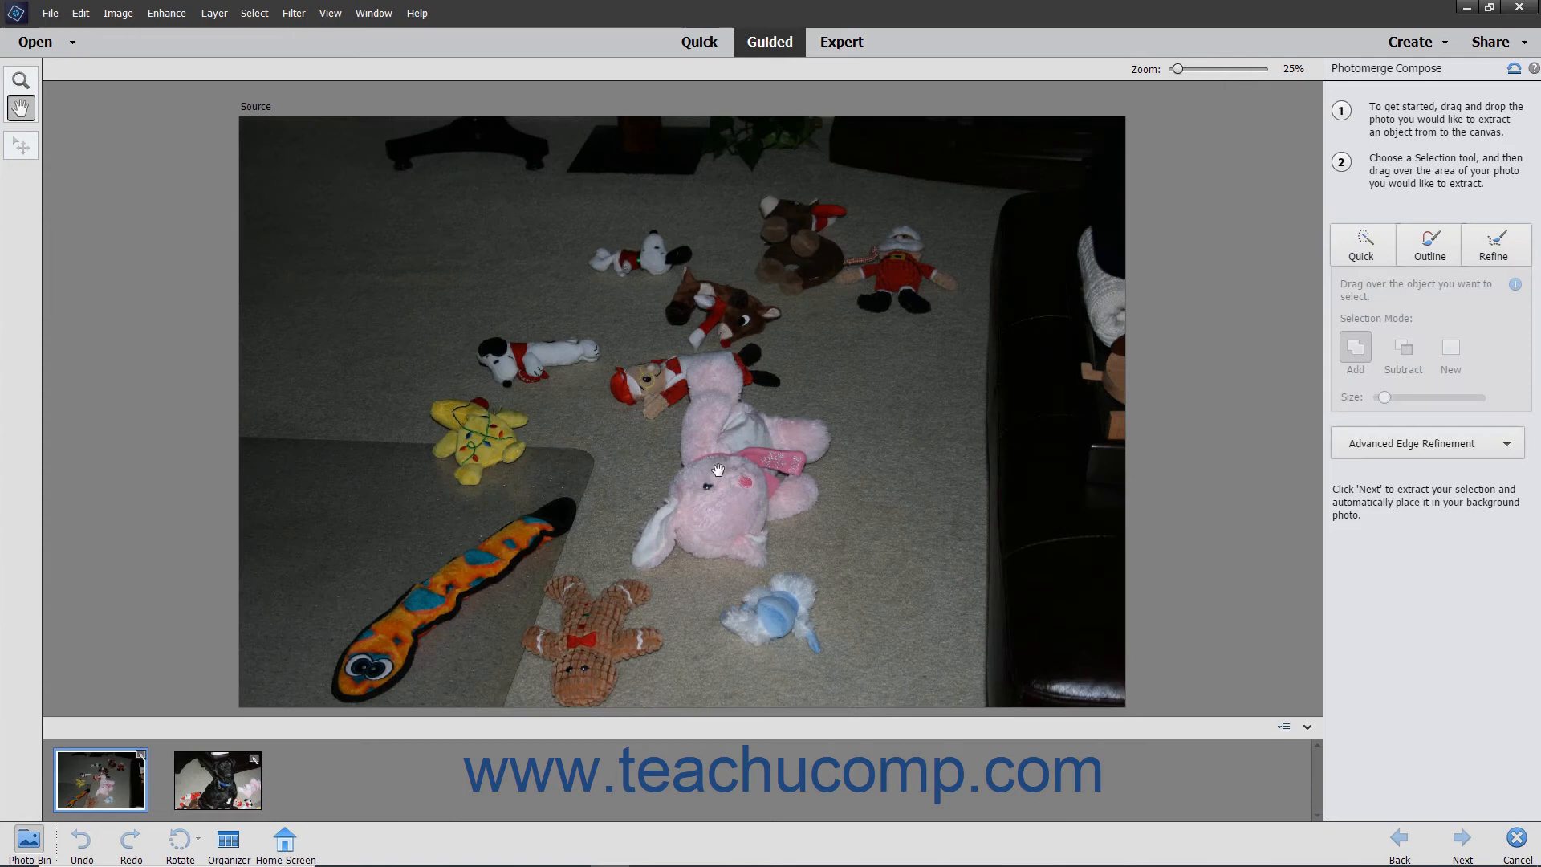
click(1363, 242)
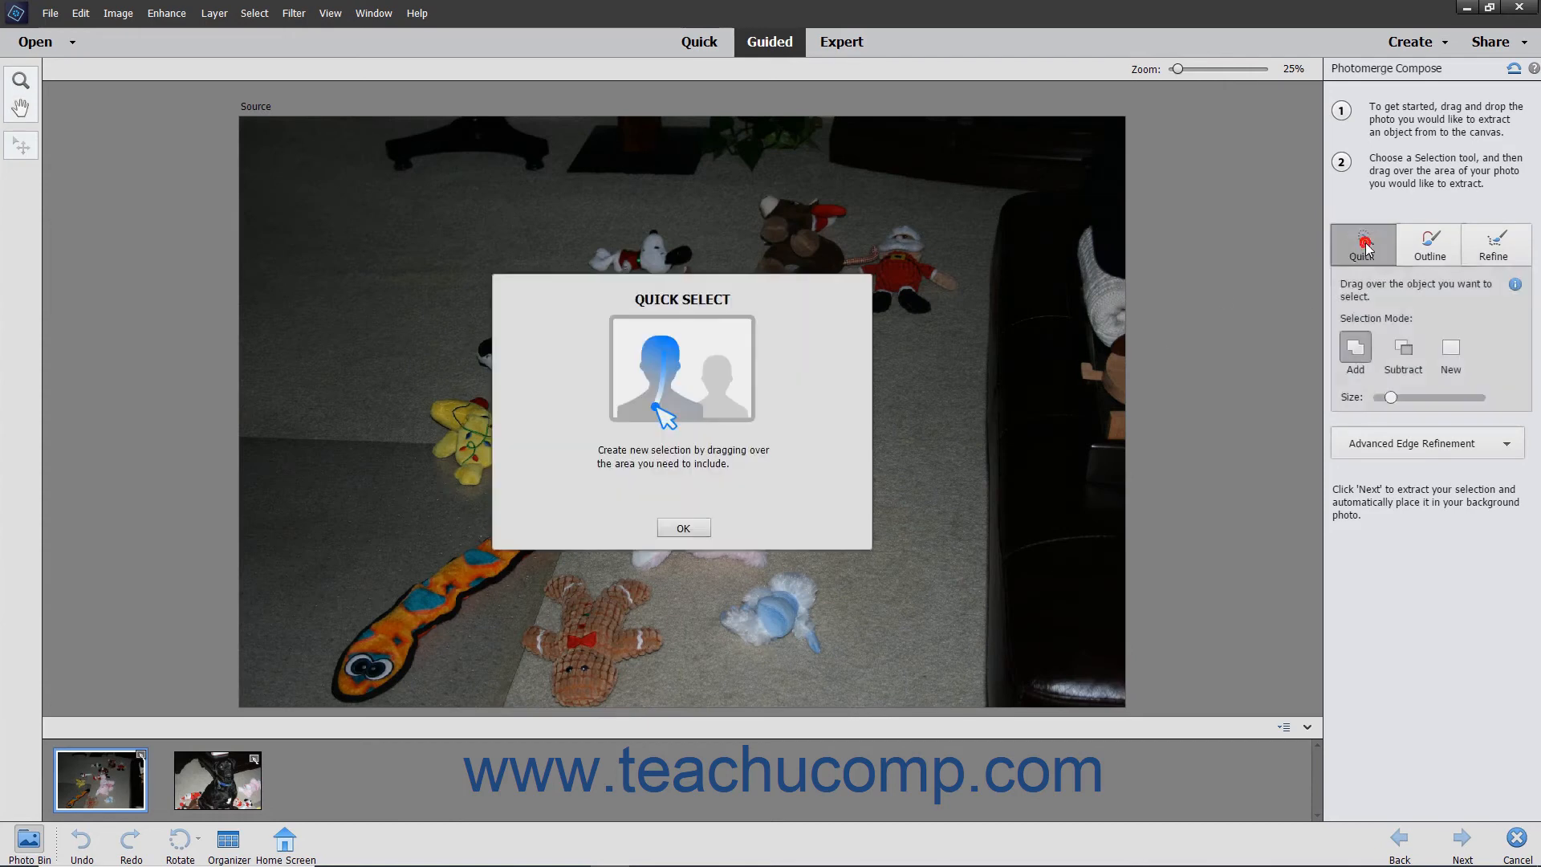
click(682, 528)
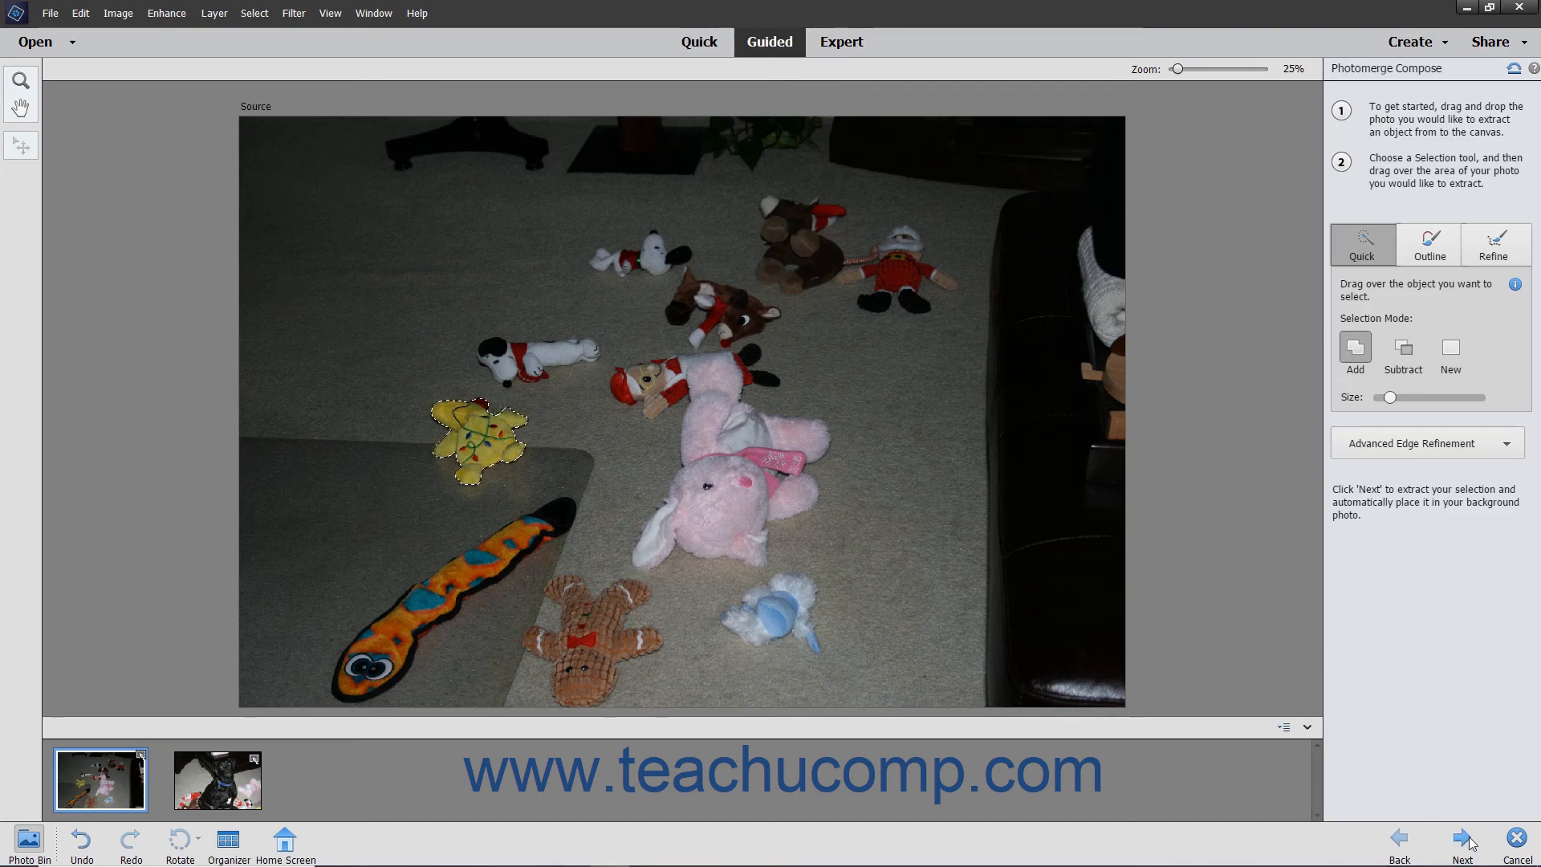
Place the extracted toy on the dog photo and auto-match its colour tone to the background
click(1461, 838)
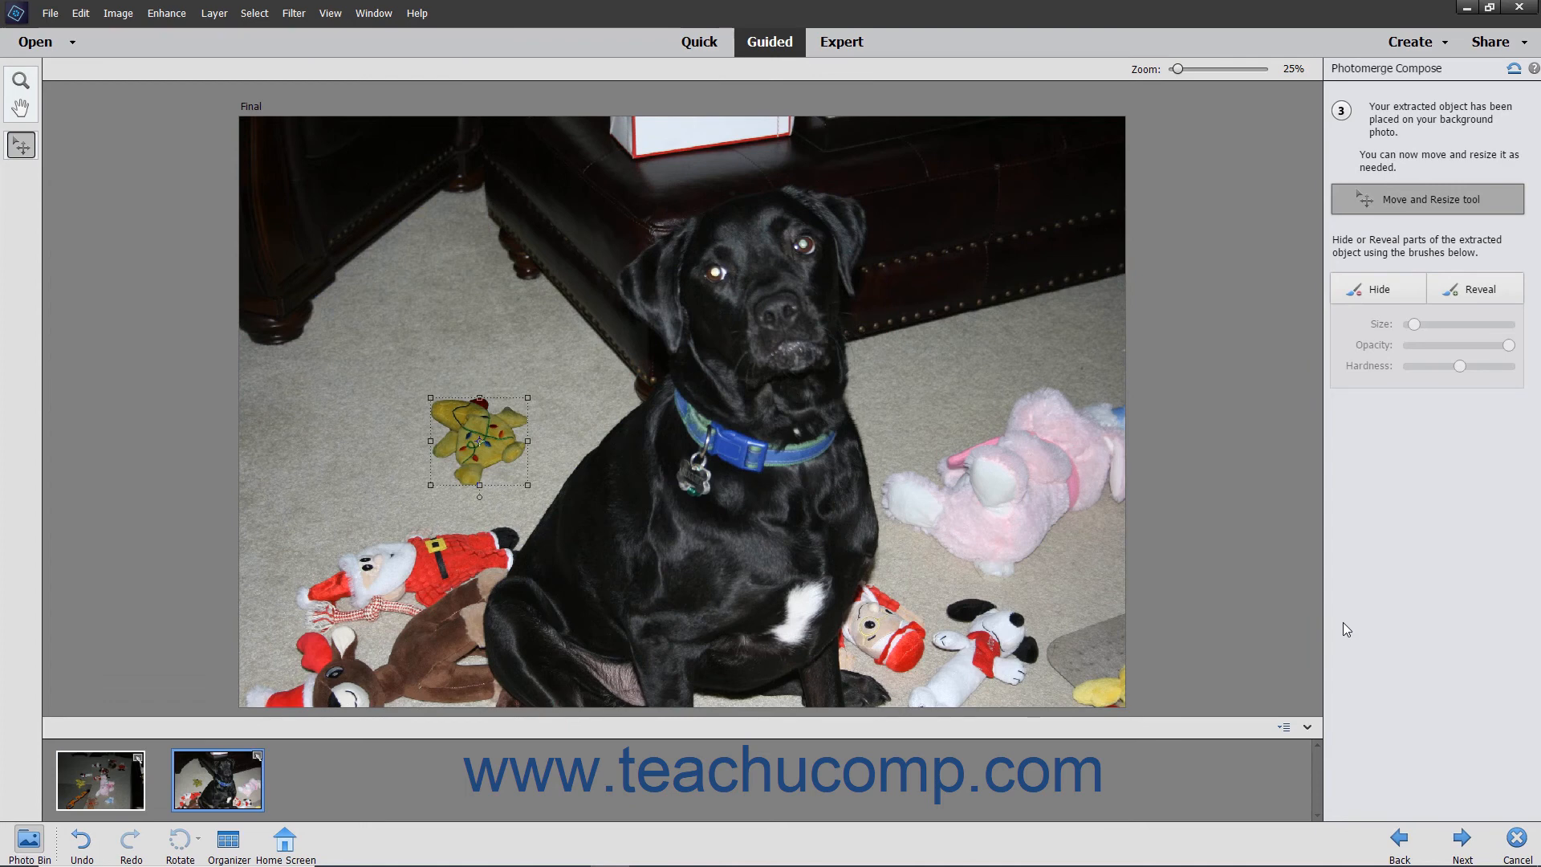
mouse_move(1121, 560)
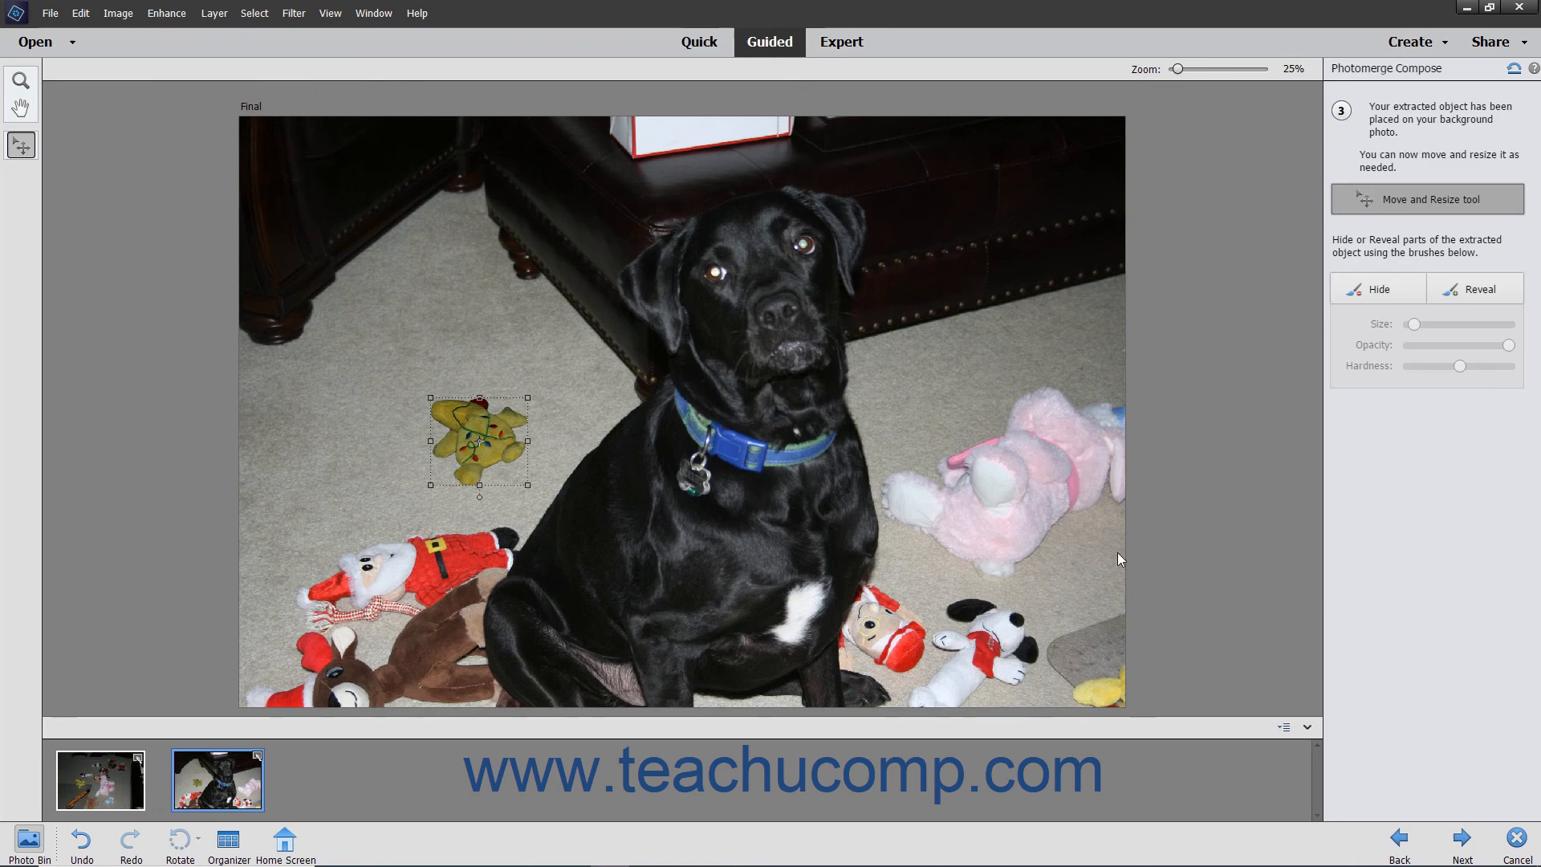
mouse_move(862, 562)
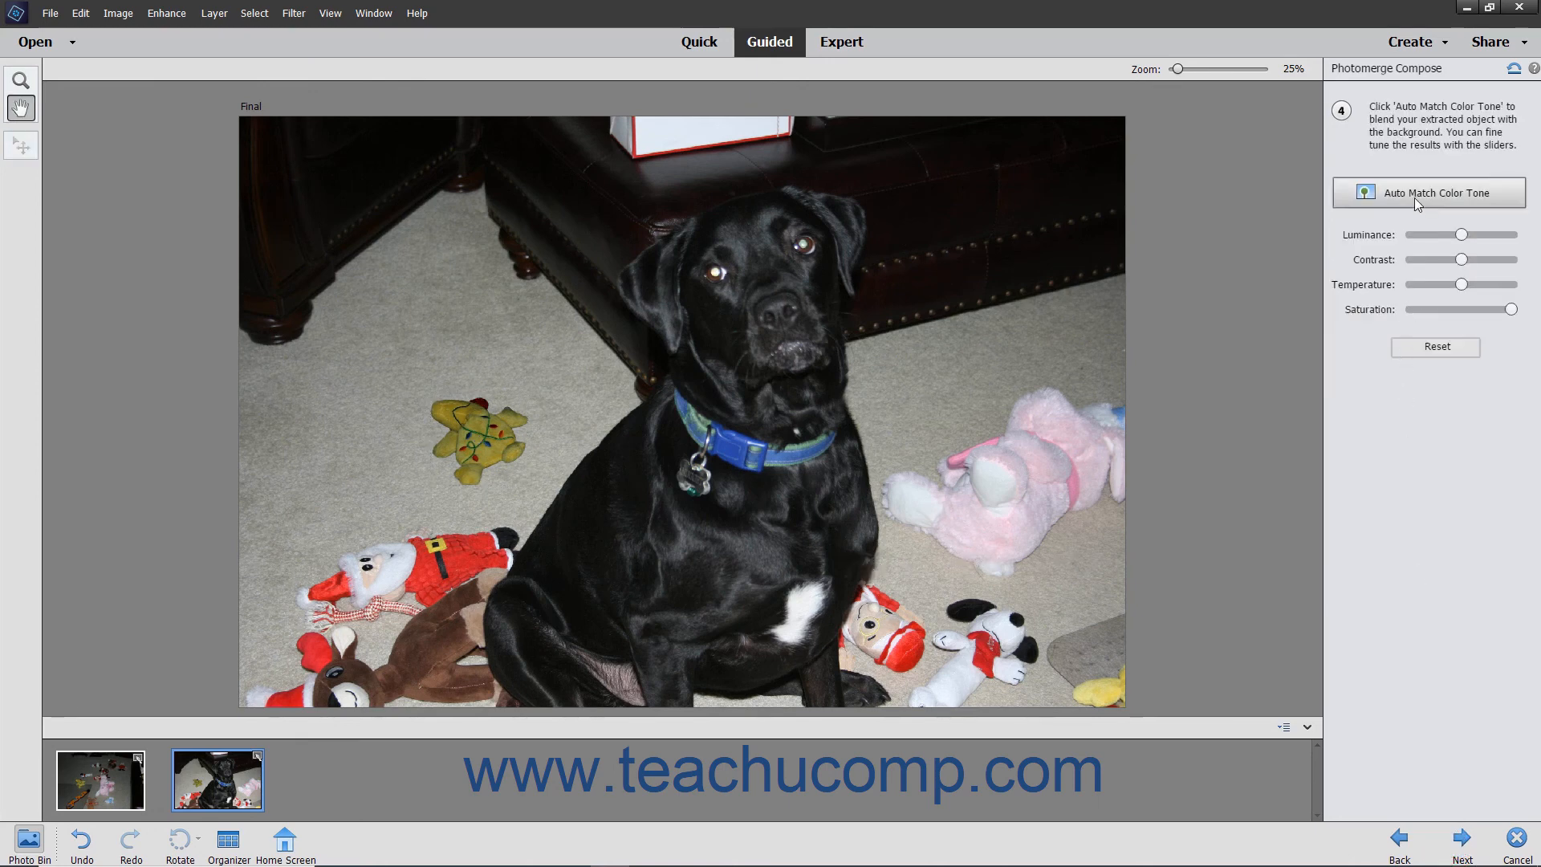
click(1429, 192)
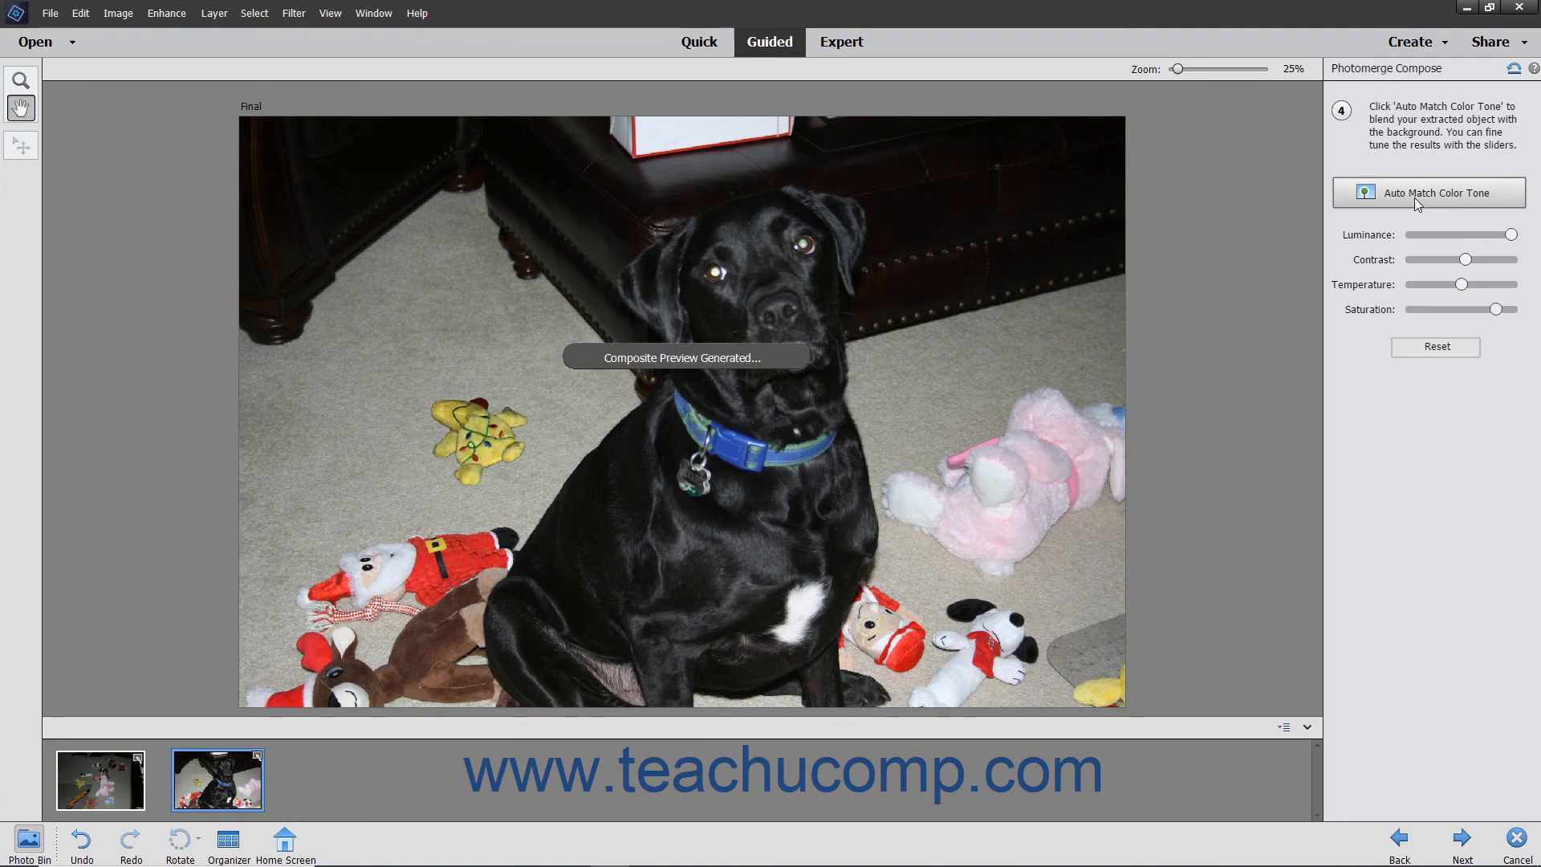
mouse_move(1360, 554)
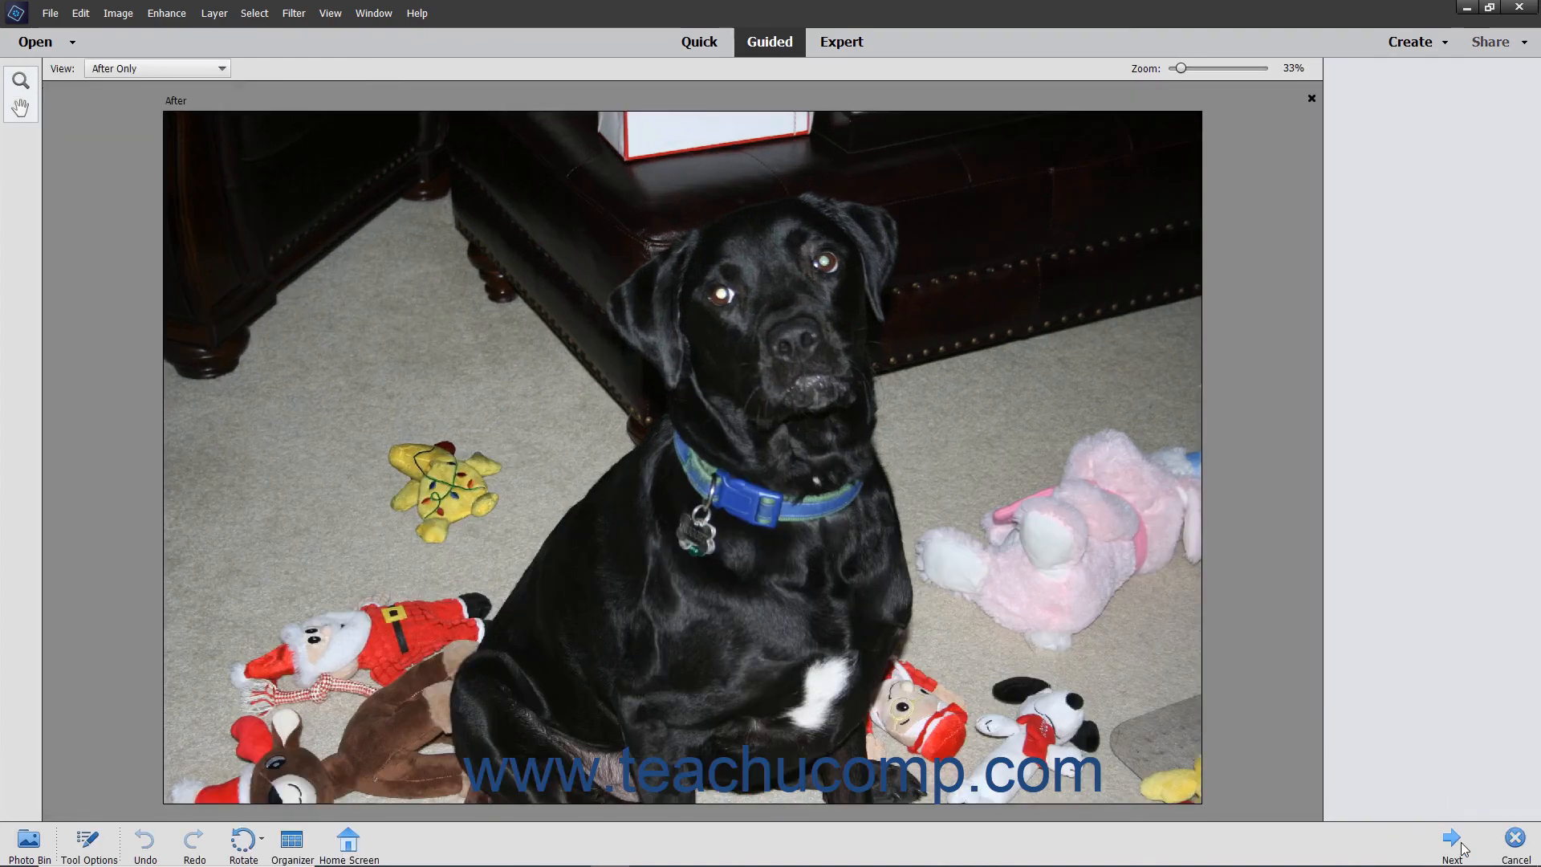
Complete Photomerge Compose so the merged dog-and-toy photo becomes a new open image
click(1453, 842)
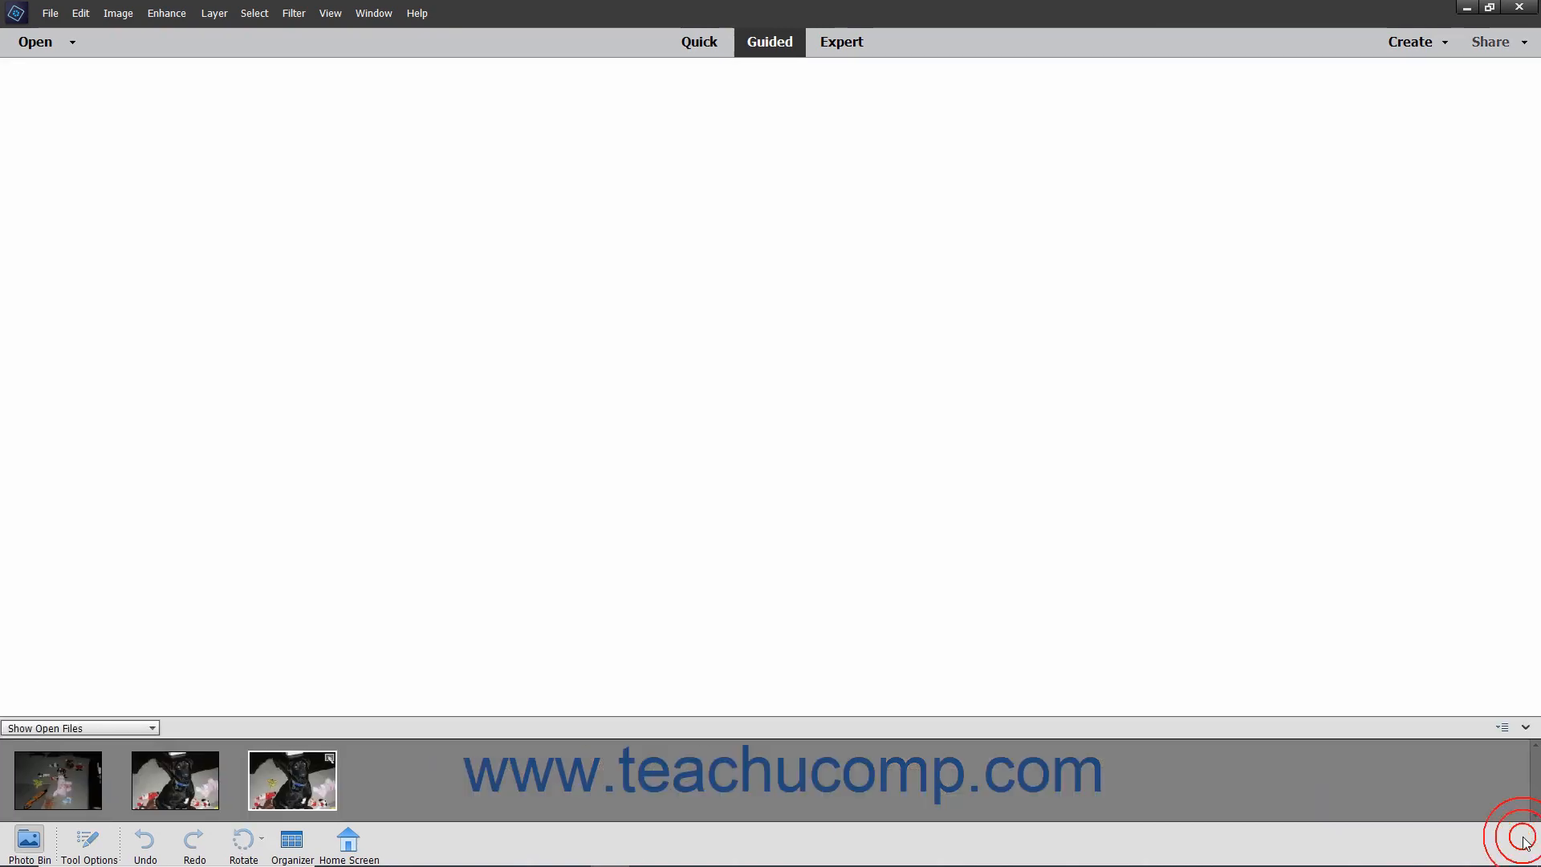
click(840, 42)
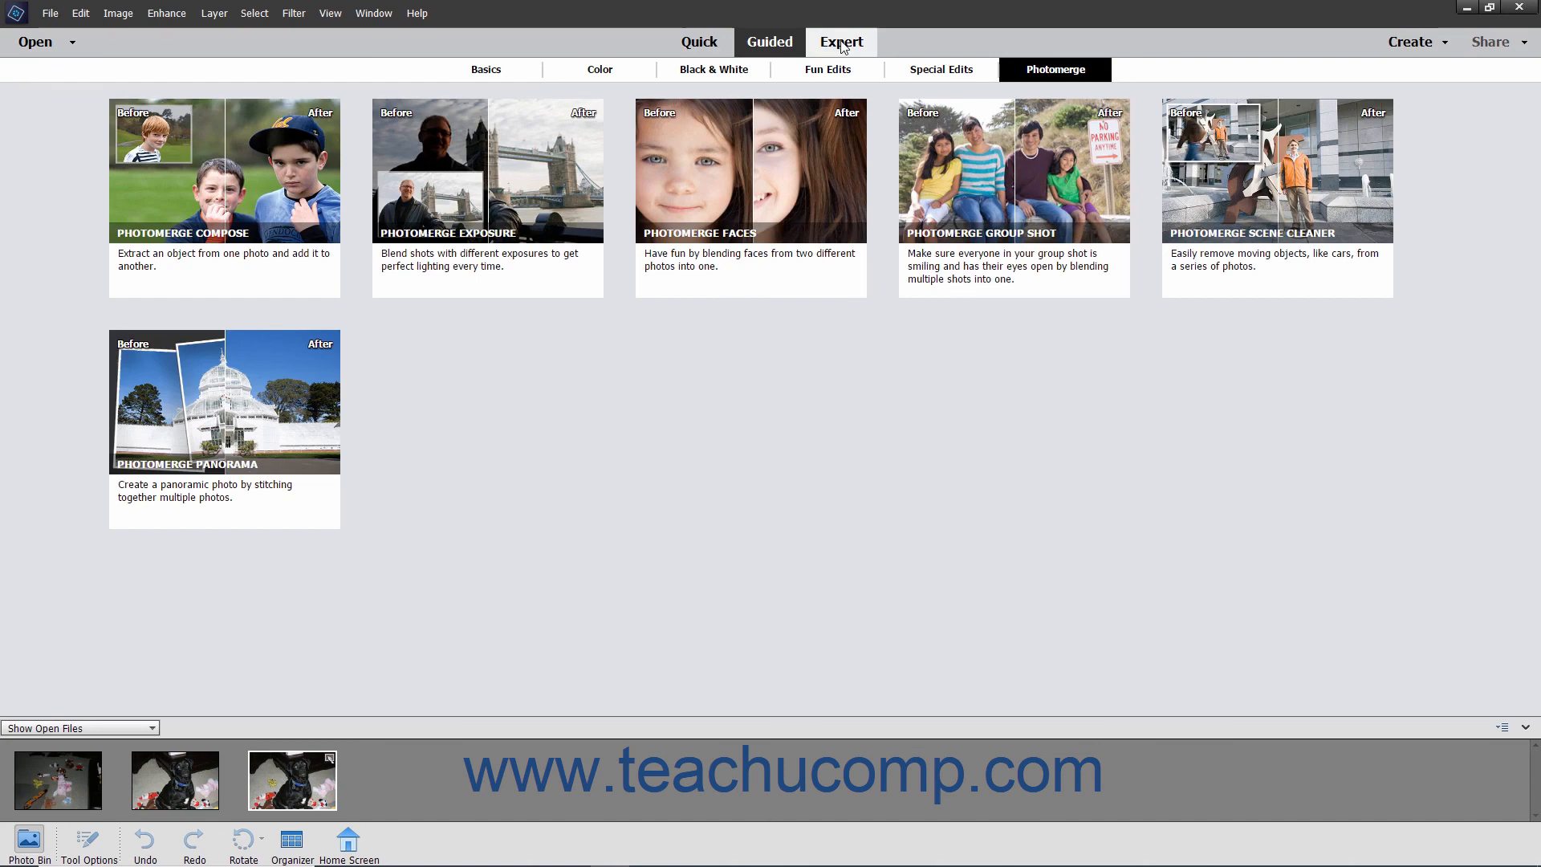